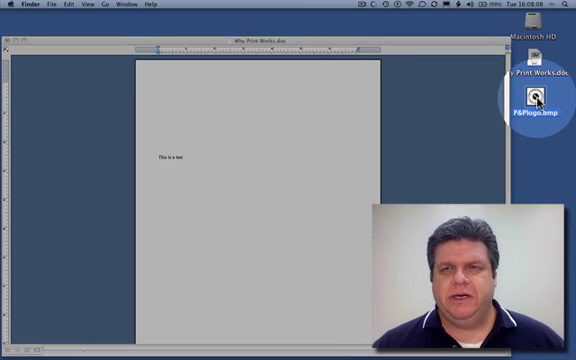
Move the PMP Press logo up near the top of the page, below the text.
left_click_drag(532, 104, 298, 100)
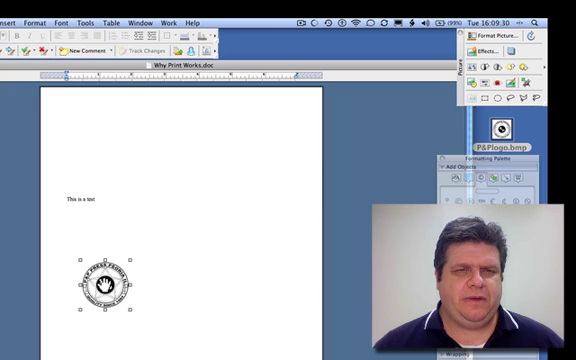
left_click_drag(108, 290, 110, 130)
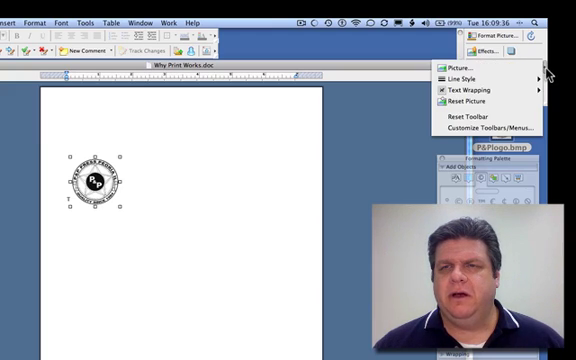
left_click(462, 92)
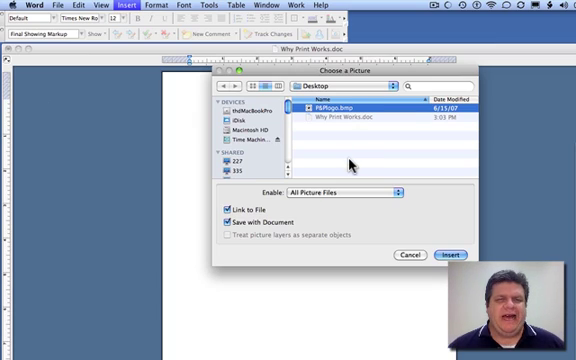
mouse_move(262, 222)
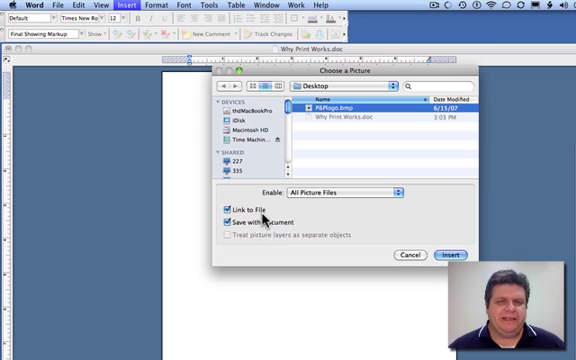